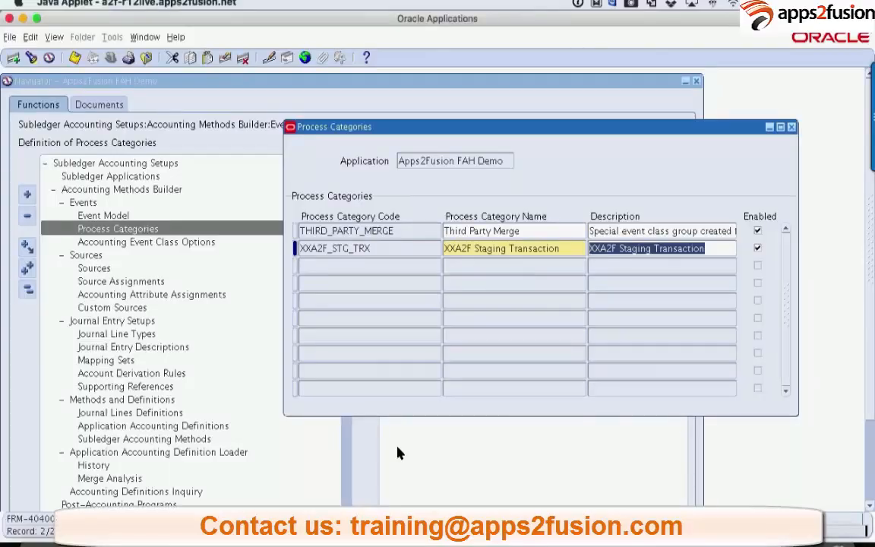
Close Process Categories and select Accounting Event Class Options in the Navigator
left_click(791, 128)
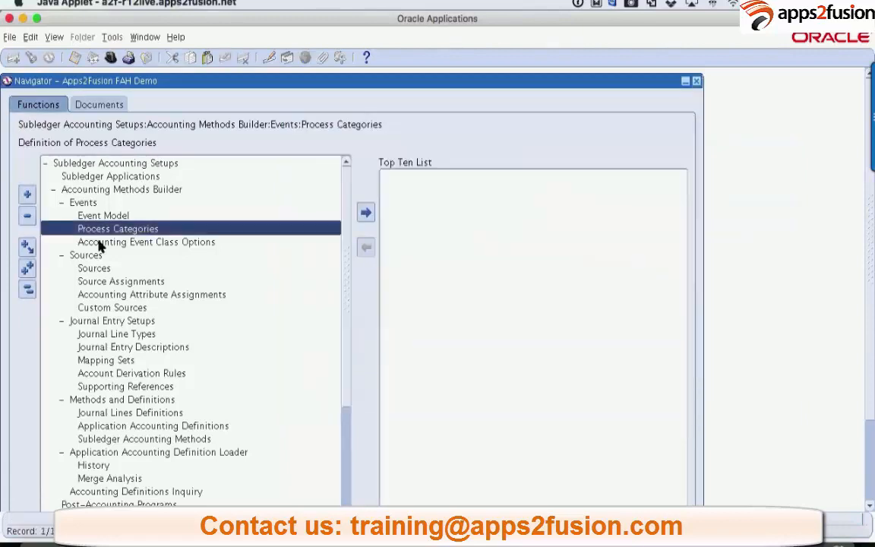
left_click(146, 241)
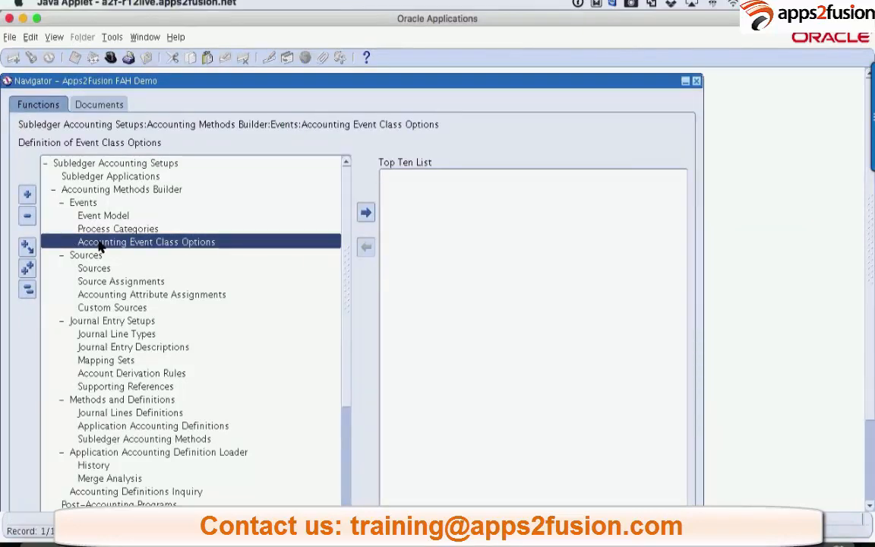
Set entity Apps2Fusion FAH Staging and process category XXA2F Staging Transaction, then look up journal categories
double_click(145, 242)
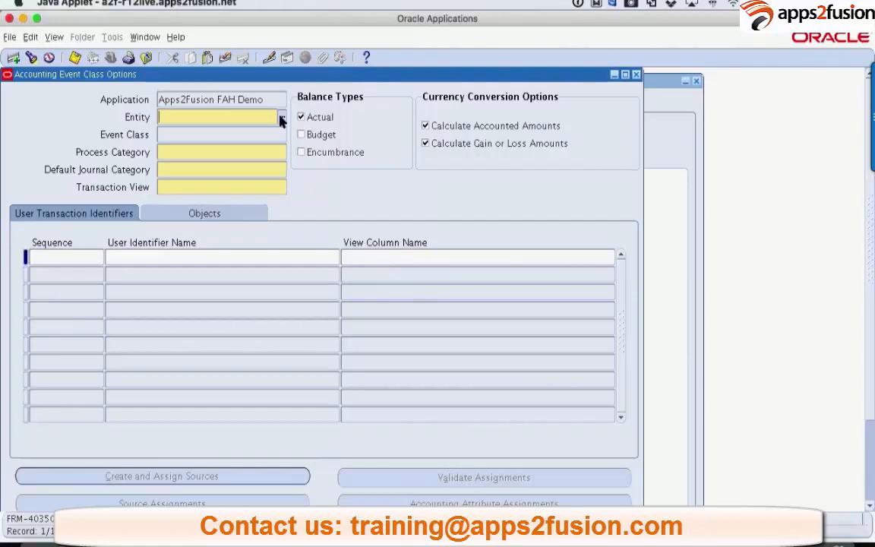
left_click(282, 117)
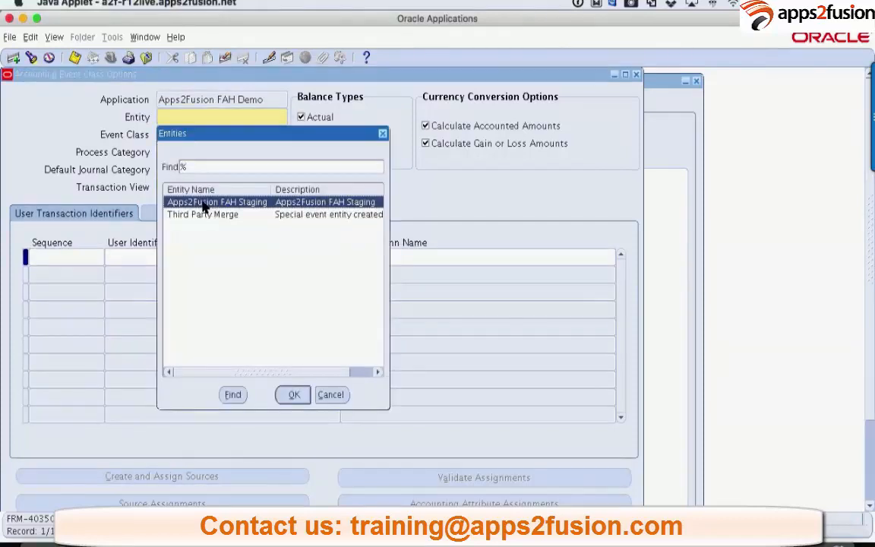
left_click(291, 395)
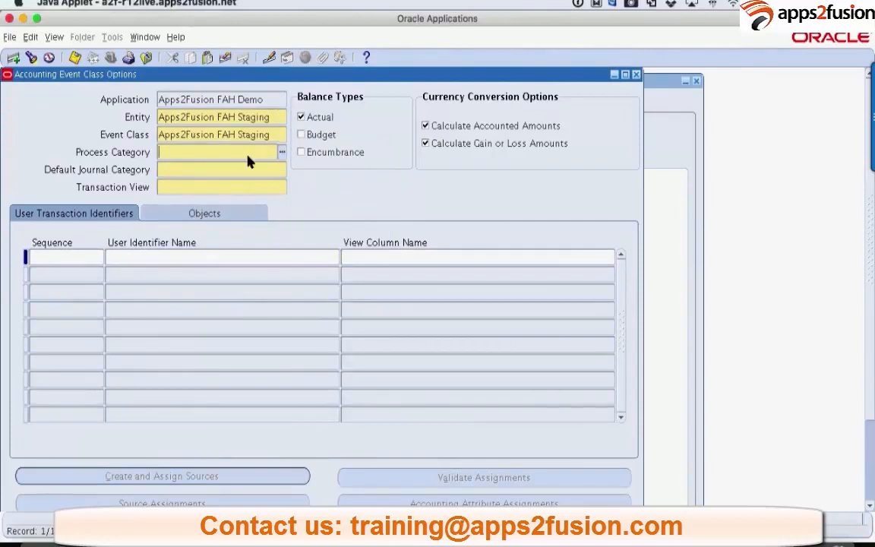
left_click(282, 152)
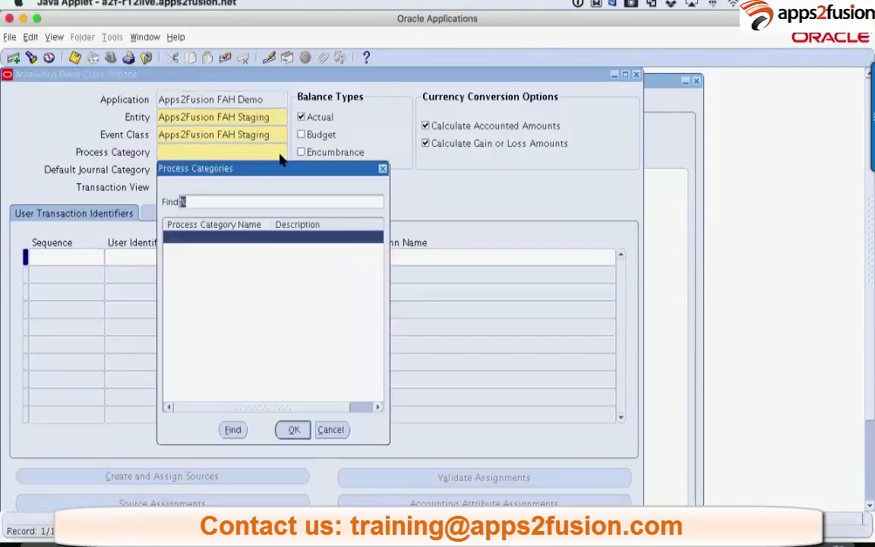
left_click(292, 428)
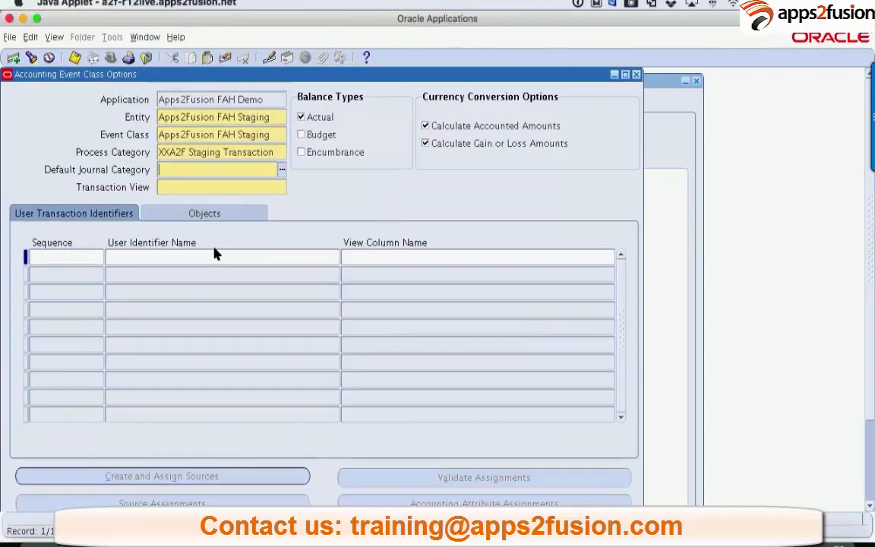
mouse_move(289, 194)
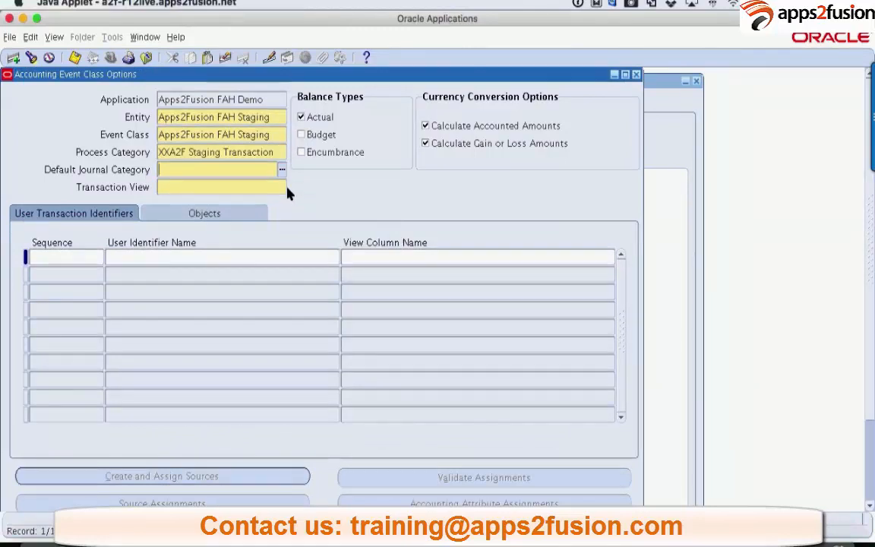
left_click(283, 170)
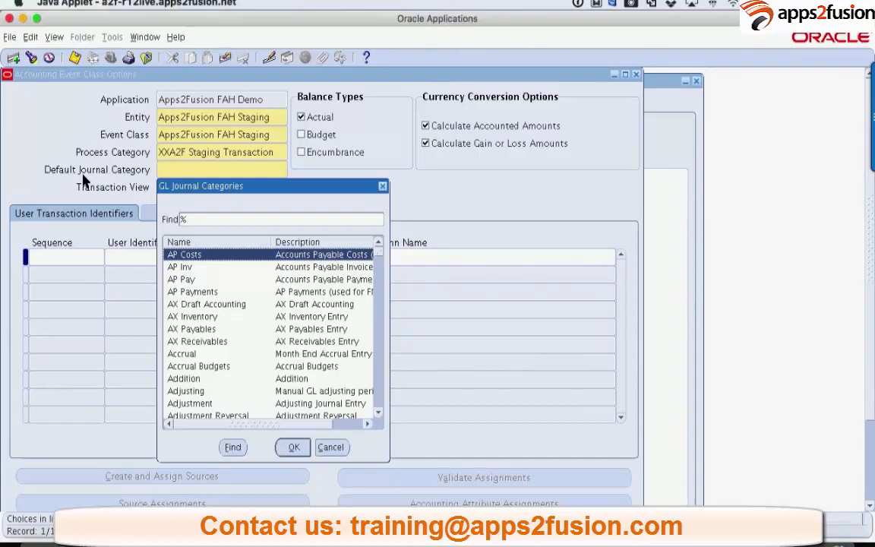
mouse_move(296, 230)
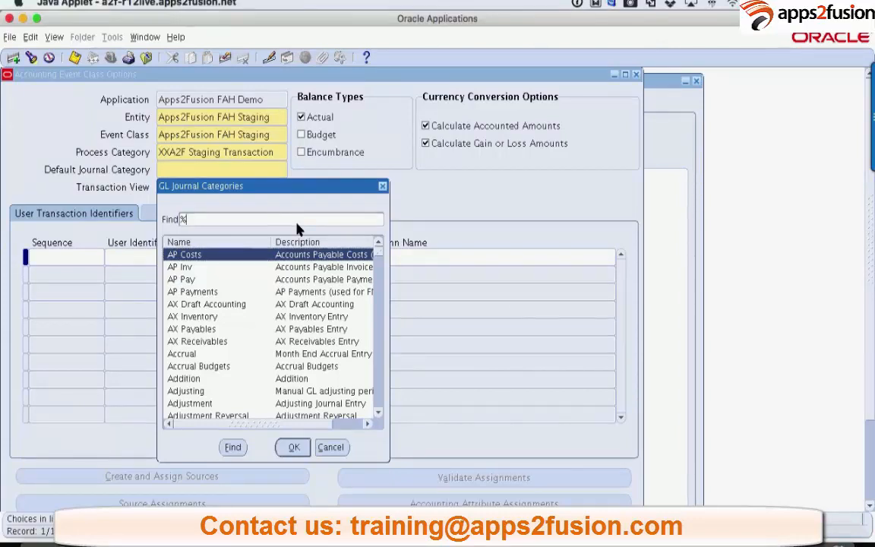
Search the GL Journal Categories list for App2Fusion FAH Demo as the default journal category
left_click(293, 447)
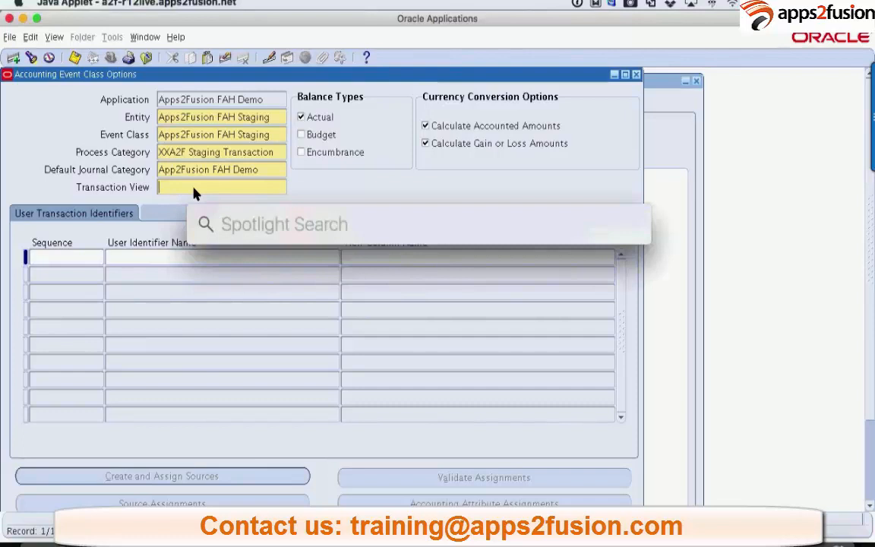
Enter XX_FAH_STG_TABLE_HEADERS as the Transaction View after looking up the view name
type("sq")
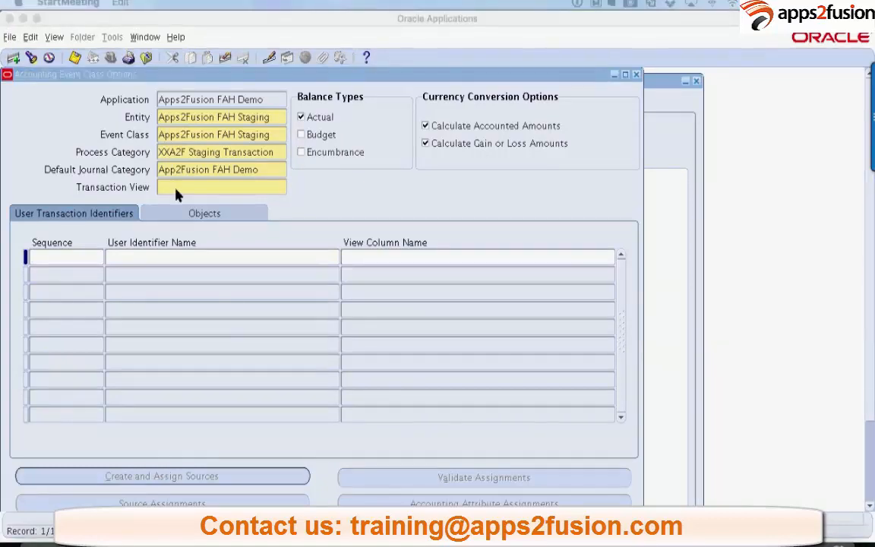
type("XX_FAH_STG_TABLE_HEADERS_V")
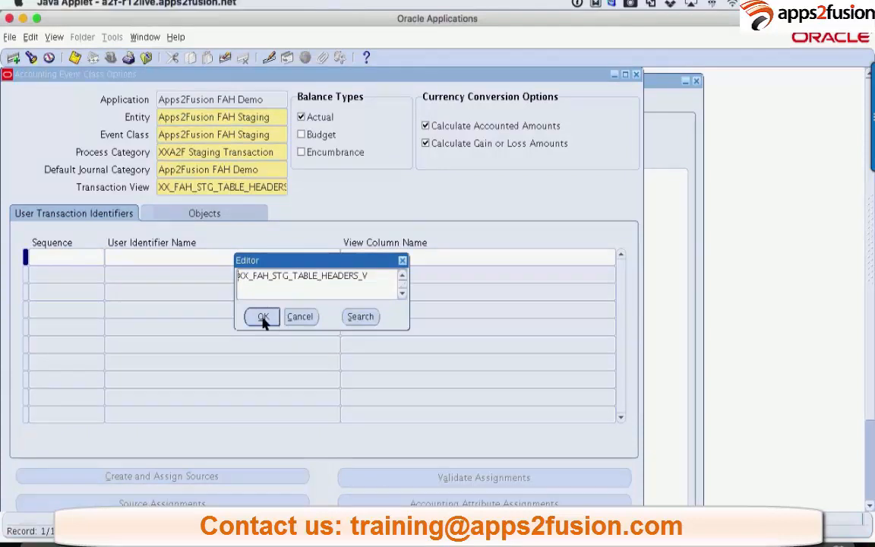
Accept XX_FAH_STG_TABLE_HEADERS_V as the transaction view in the Editor
left_click(261, 318)
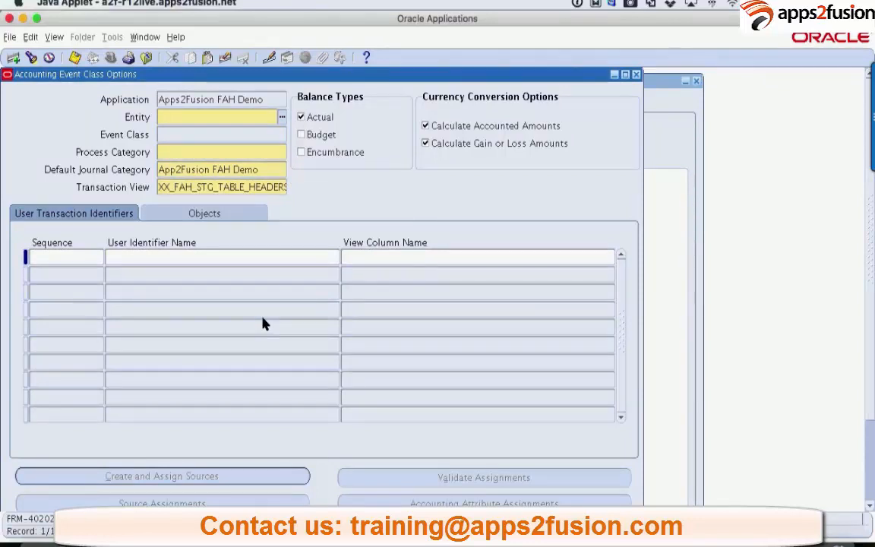
mouse_move(292, 122)
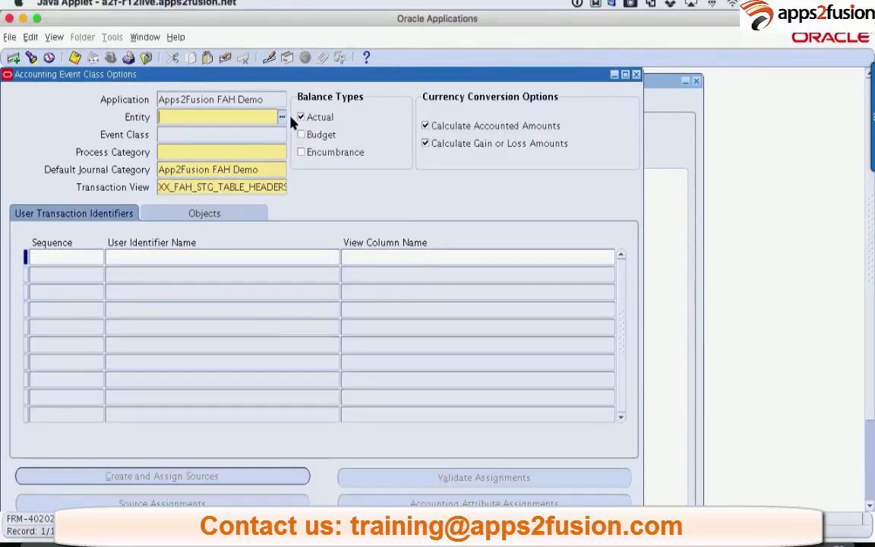
Reselect entity Apps2Fusion FAH Staging and process category XXA2F Staging Transaction
left_click(283, 117)
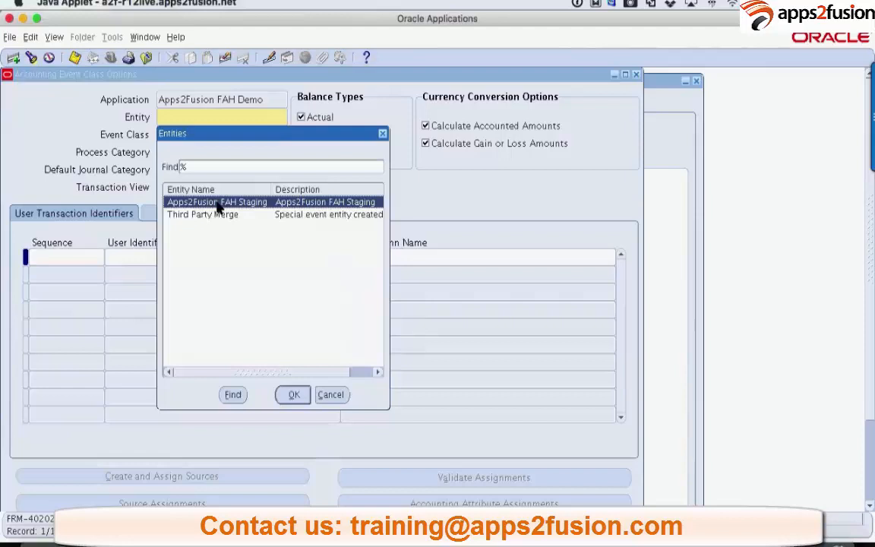
left_click(292, 395)
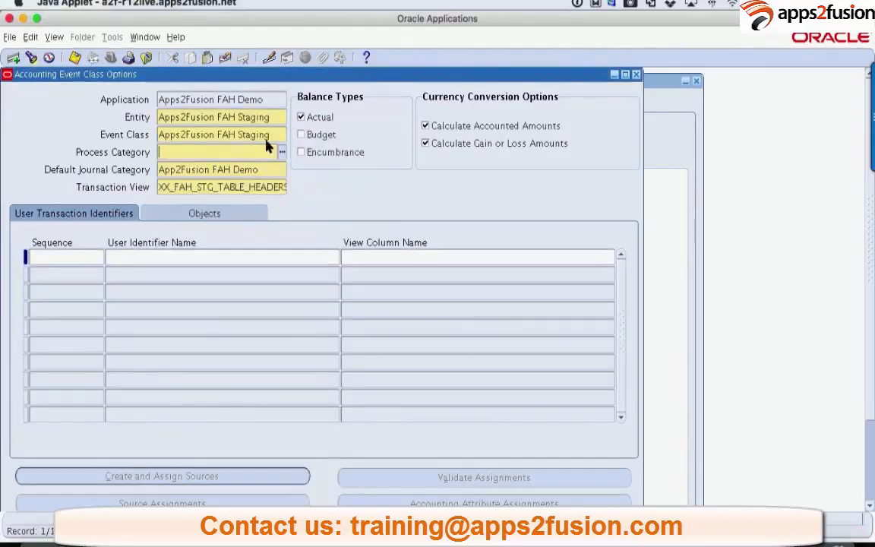
left_click(282, 152)
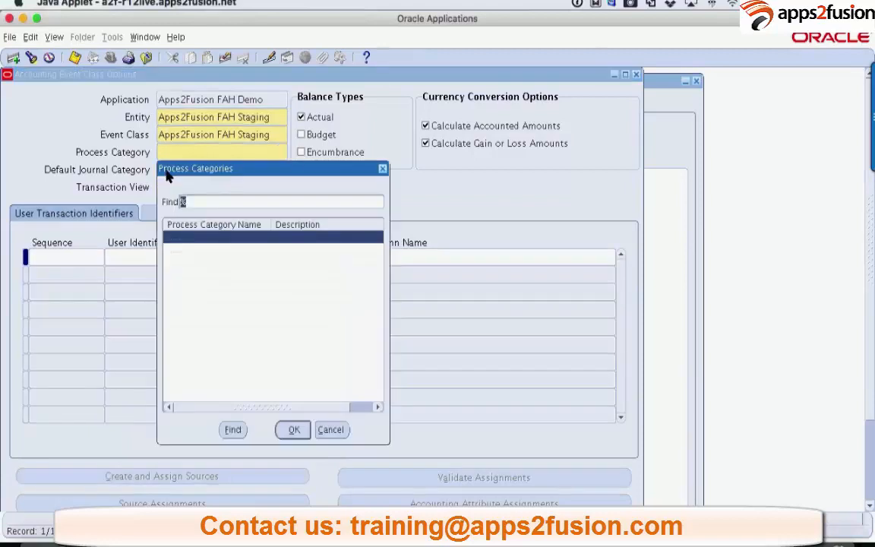
left_click(293, 429)
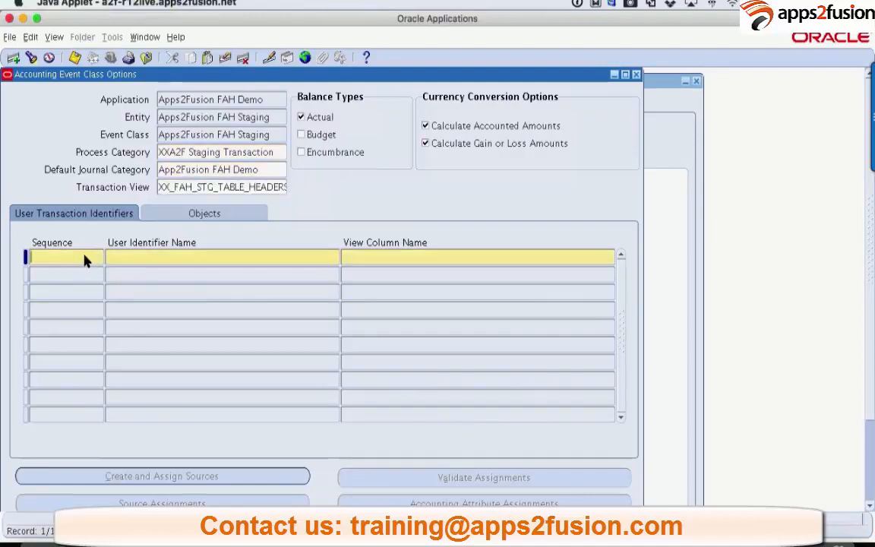
Enter user transaction identifier sequence 1 named Batch Header ID
type("1")
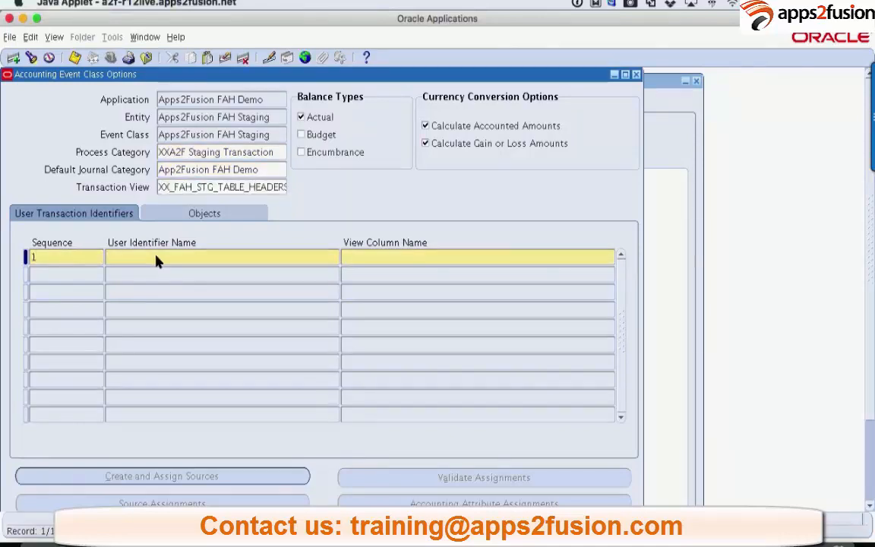
type("Ba")
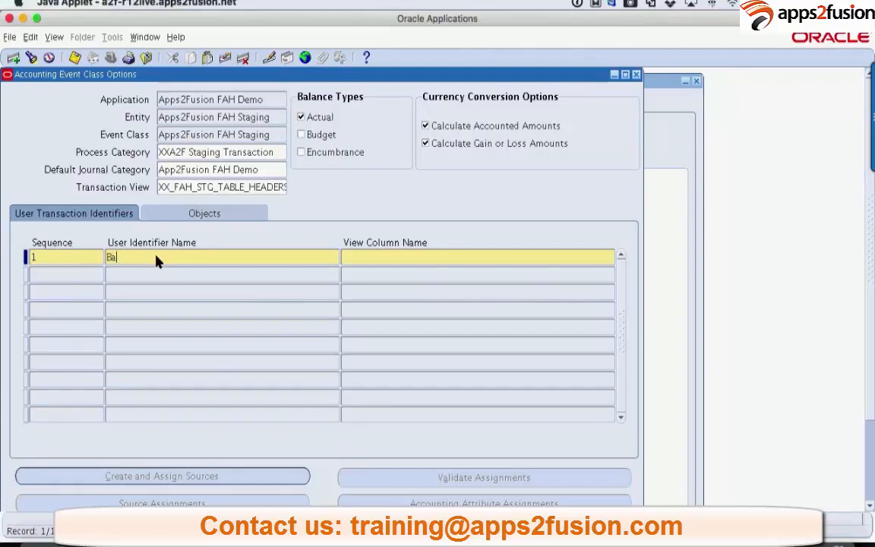
type("tch Header ID")
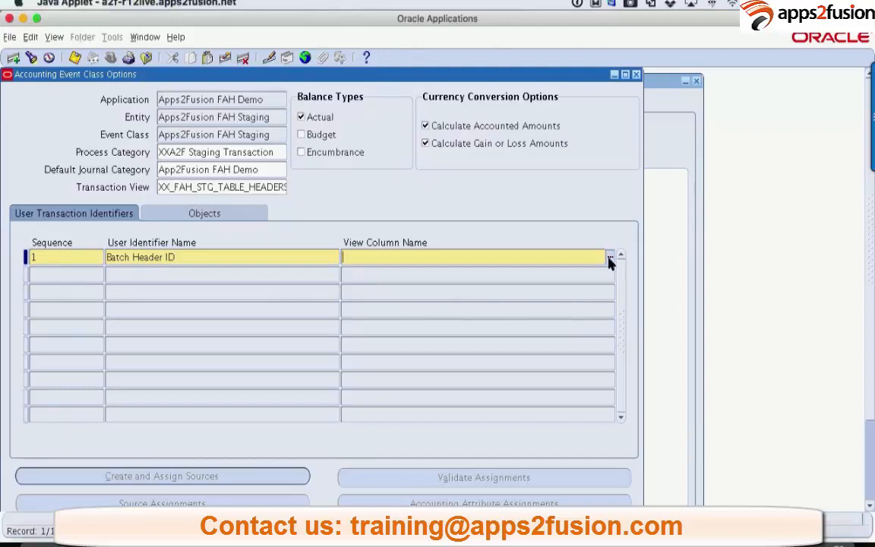
Map Batch Header ID to the STAGING_JOURNAL_HEADER_ID view column
left_click(611, 257)
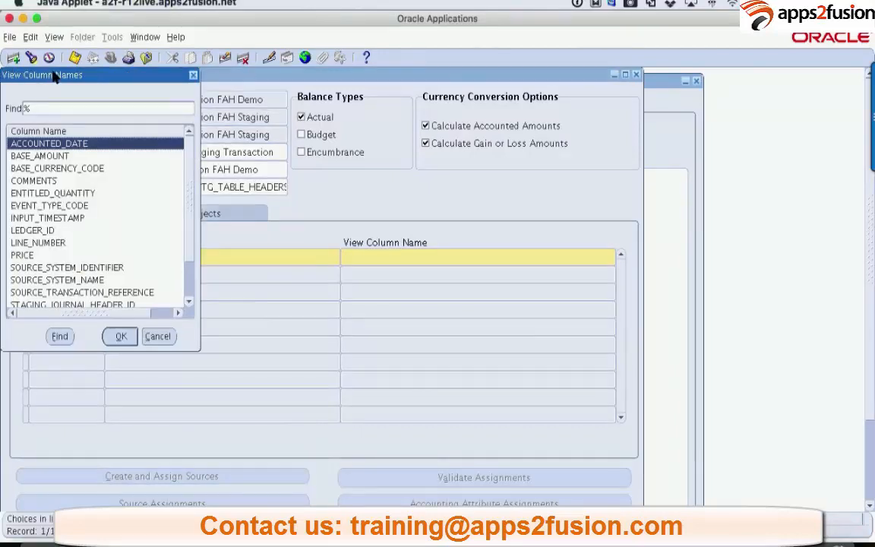
left_click_drag(99, 74, 471, 133)
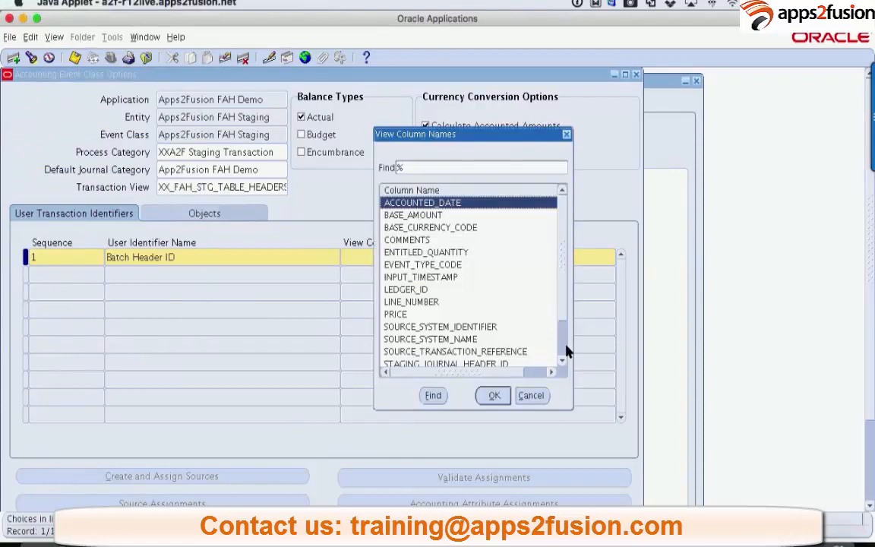
scroll("down", 3)
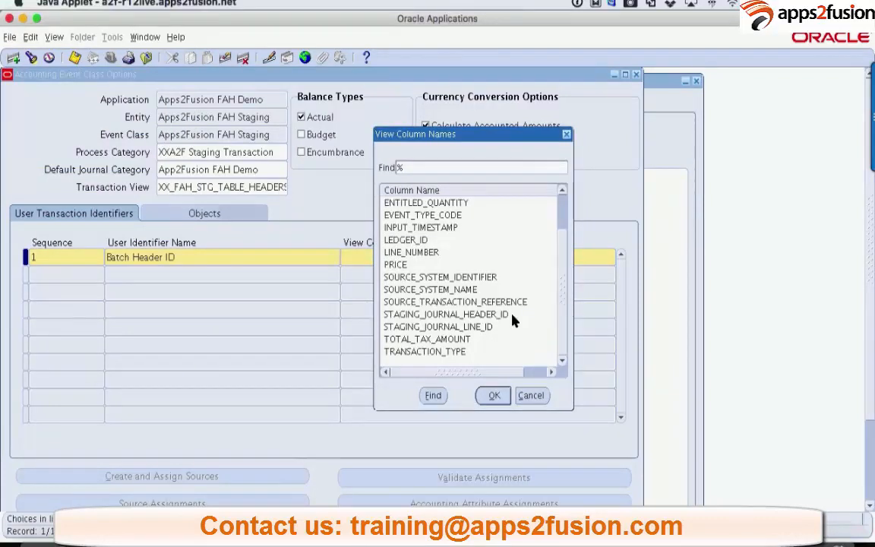
scroll("up", 3)
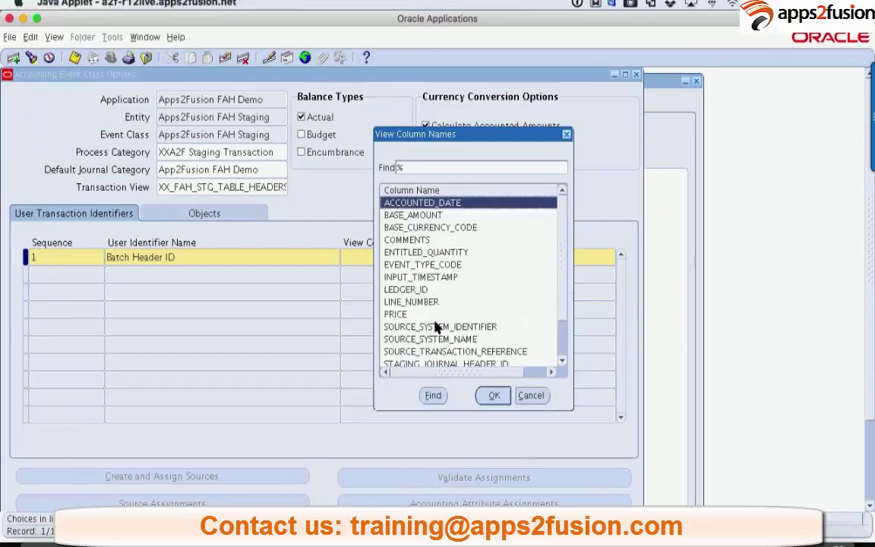
scroll("down", 3)
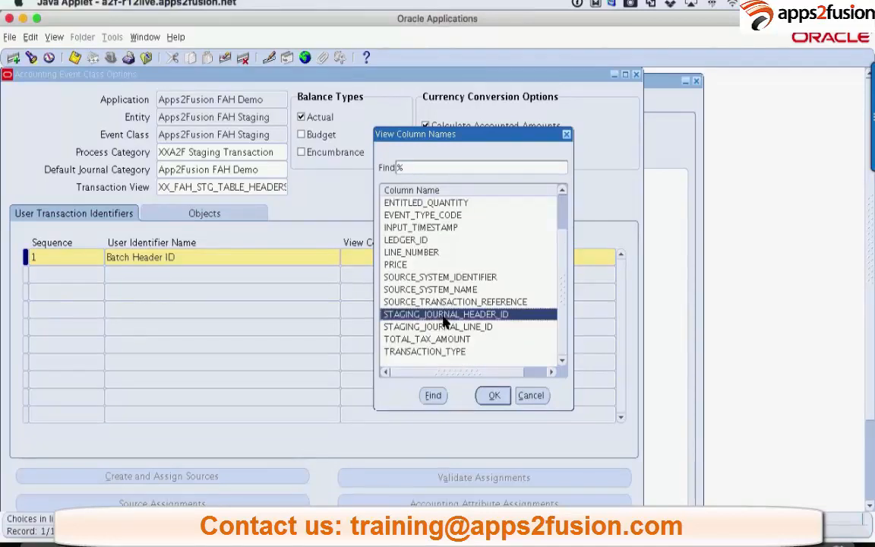
left_click(492, 395)
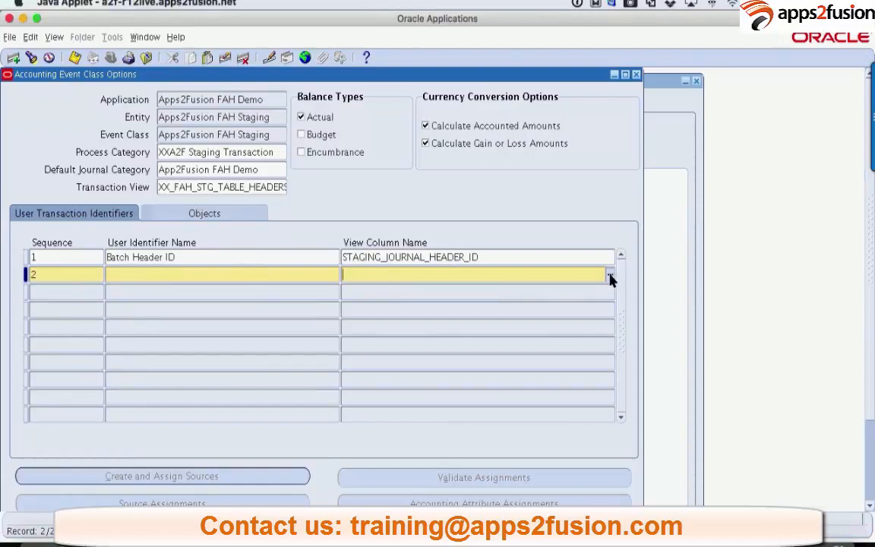
Add identifier 2, Transaction Reference, mapped to SOURCE_TRANSACTION_REFERENCE
left_click(611, 273)
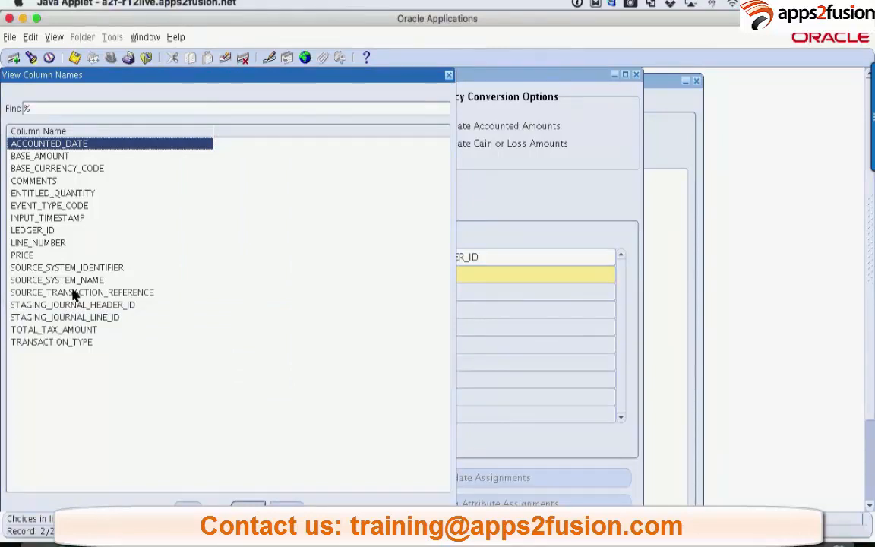
left_click(82, 292)
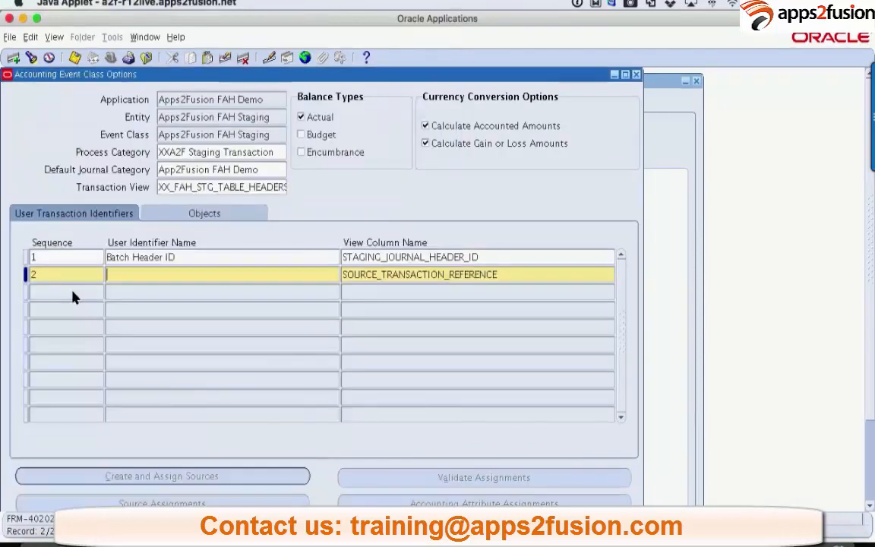
type("Tra")
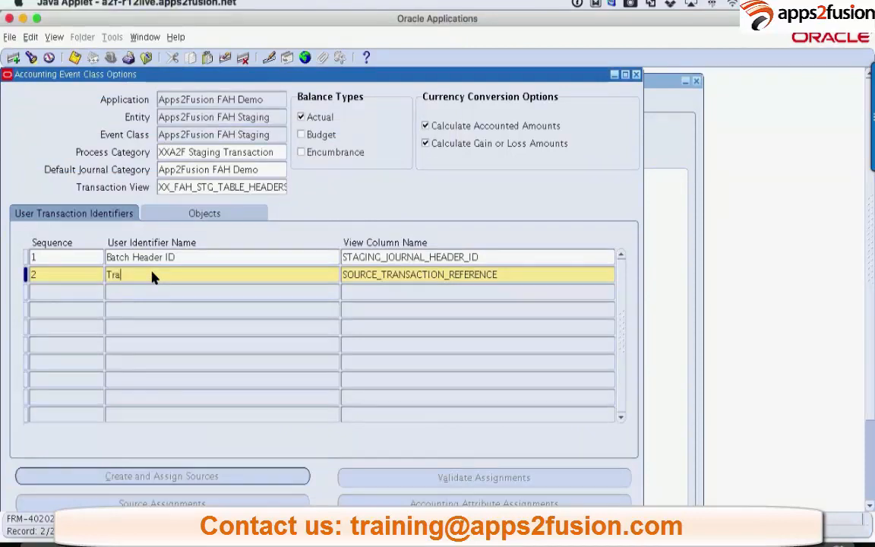
type("nsaction E")
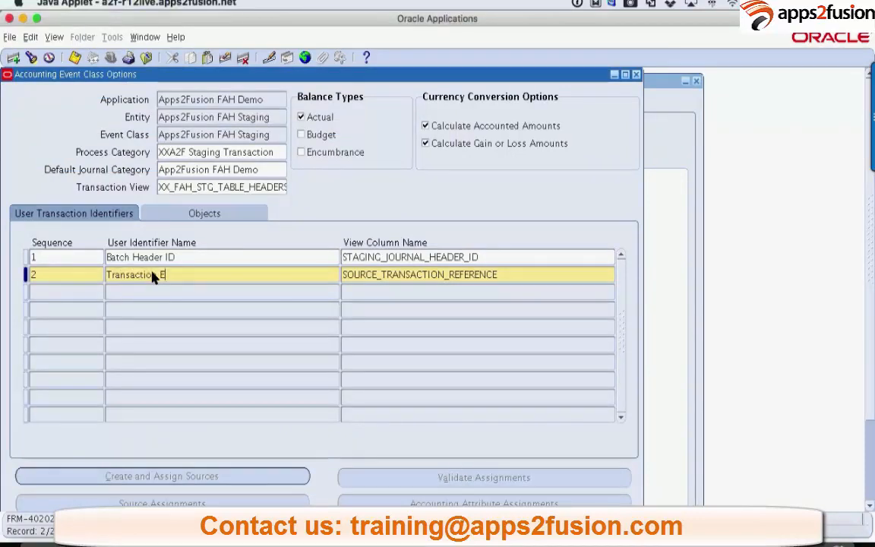
type("Reference")
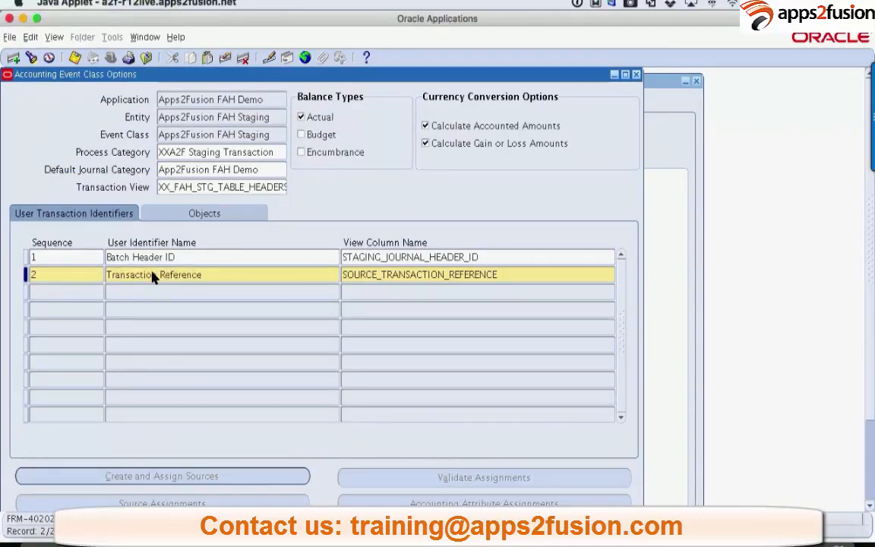
double_click(153, 273)
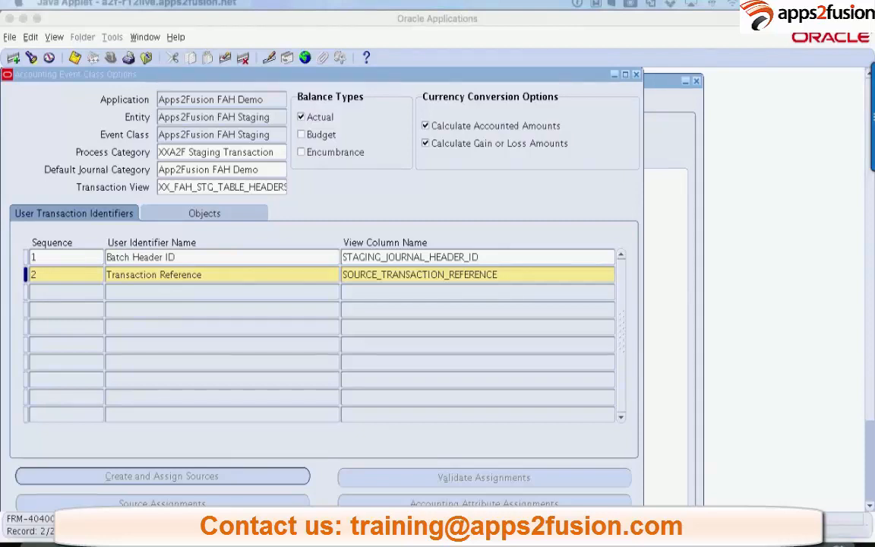
mouse_move(243, 194)
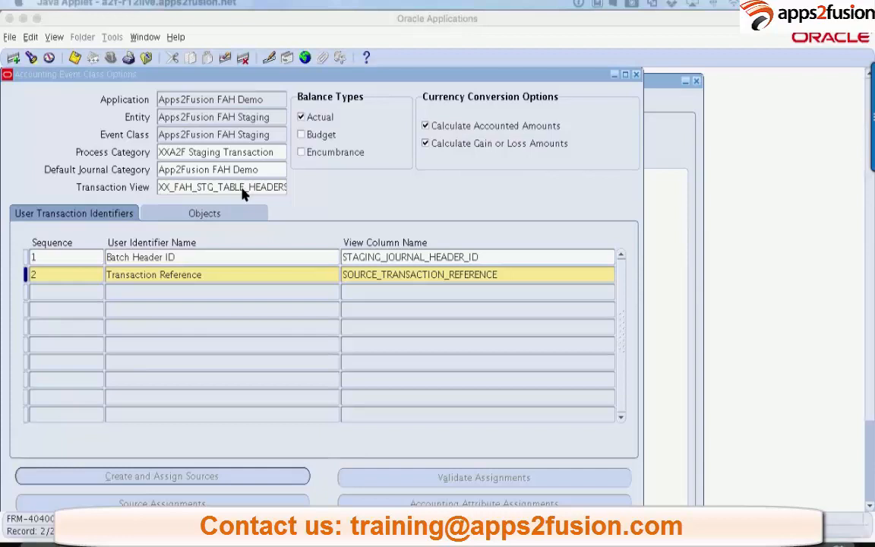
mouse_move(196, 219)
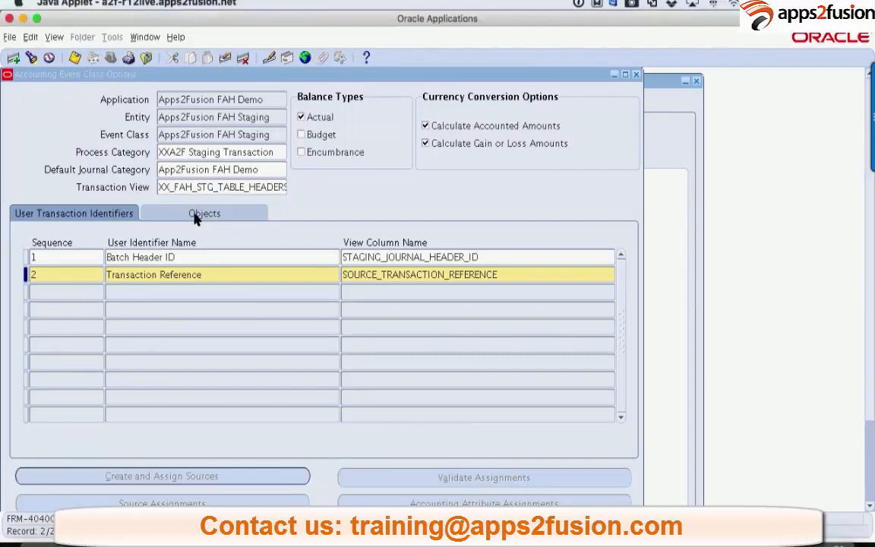
Switch to the Objects tab of the event class options after saving
left_click(204, 212)
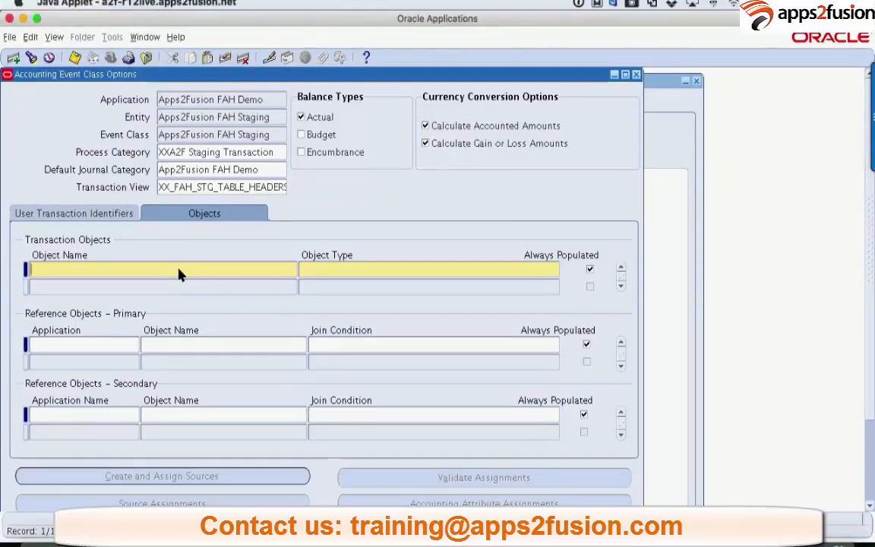
Add transaction object XX_FAH_STG_TABLE_HEADERS_V with object type Line
type("XX_FAH_STG_TABLE_HEADERS_V")
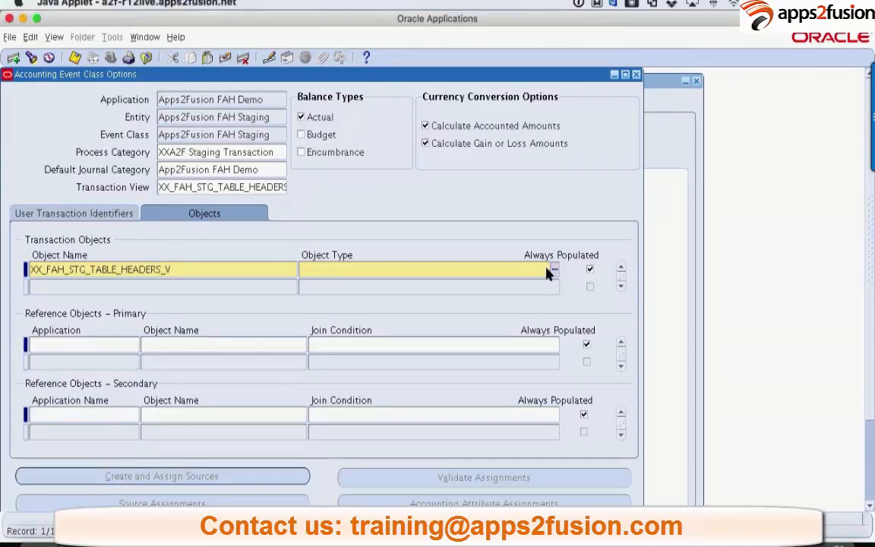
left_click(553, 269)
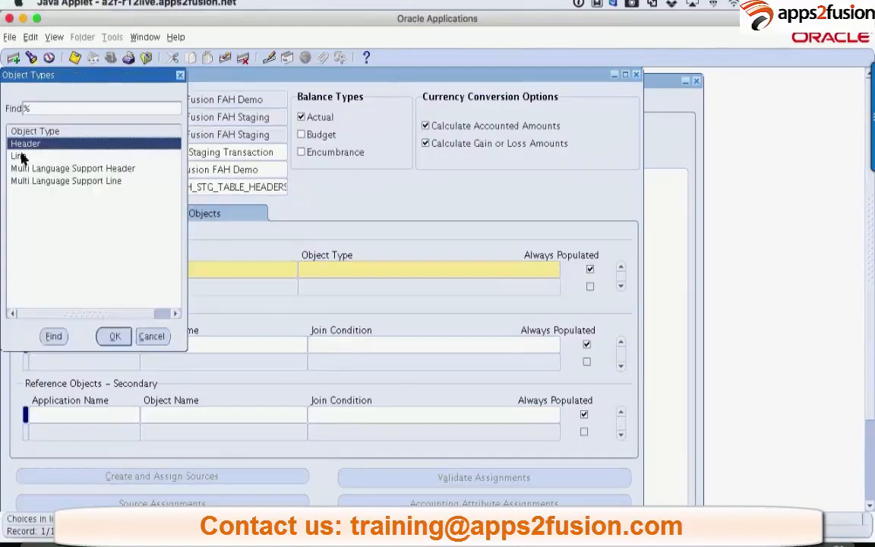
left_click(18, 155)
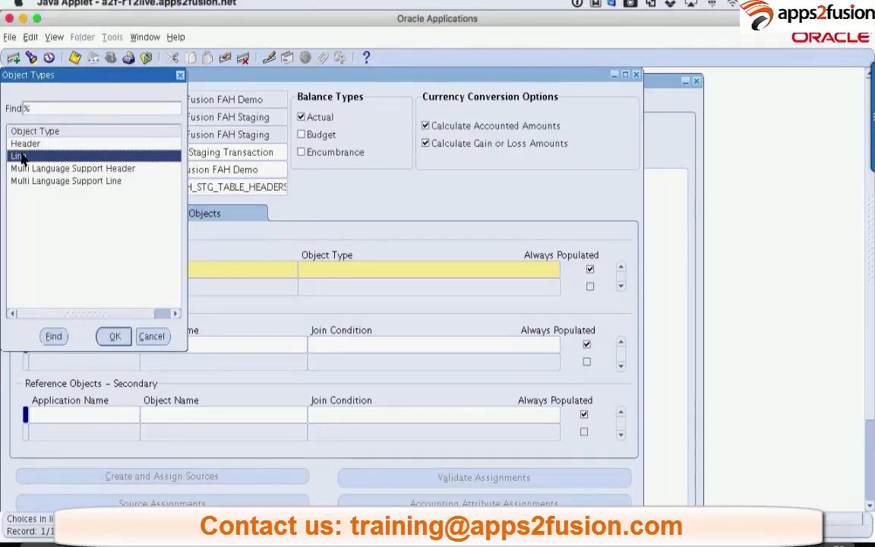
left_click(113, 336)
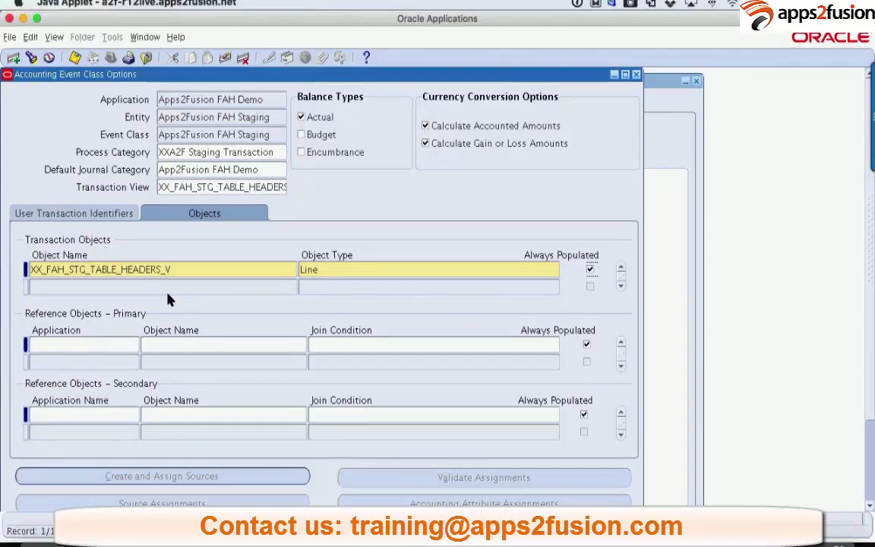
left_click(159, 286)
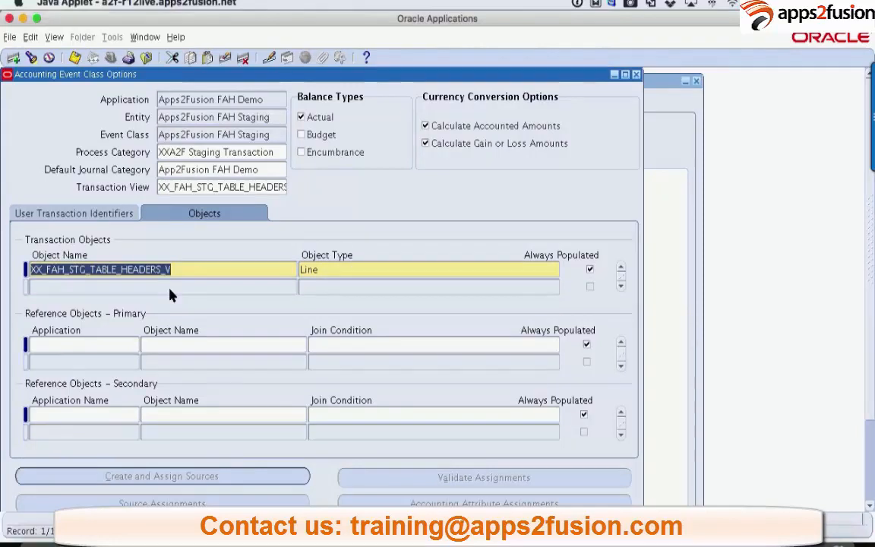
left_click(161, 285)
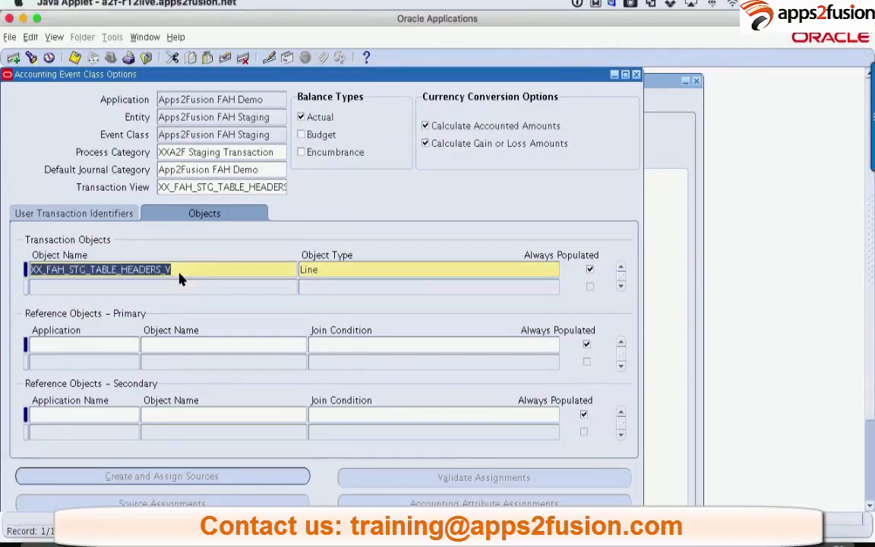
mouse_move(175, 294)
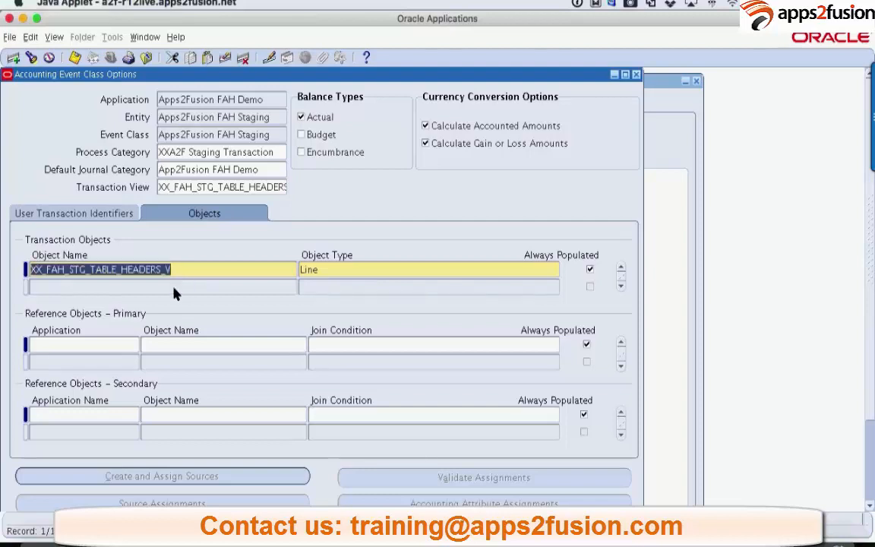
Enter a second transaction object XX_FAH_STG_TABLE_HEADERS_V of type Header and acknowledge the duplicate-object error APP-XLA-95906
left_click(159, 285)
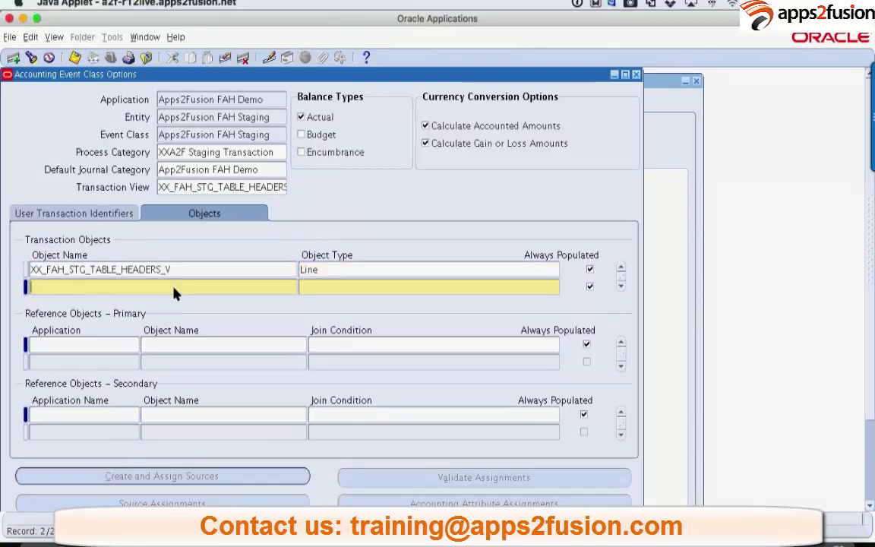
type("XX_FAH_STG_TABLE_HEADERS")
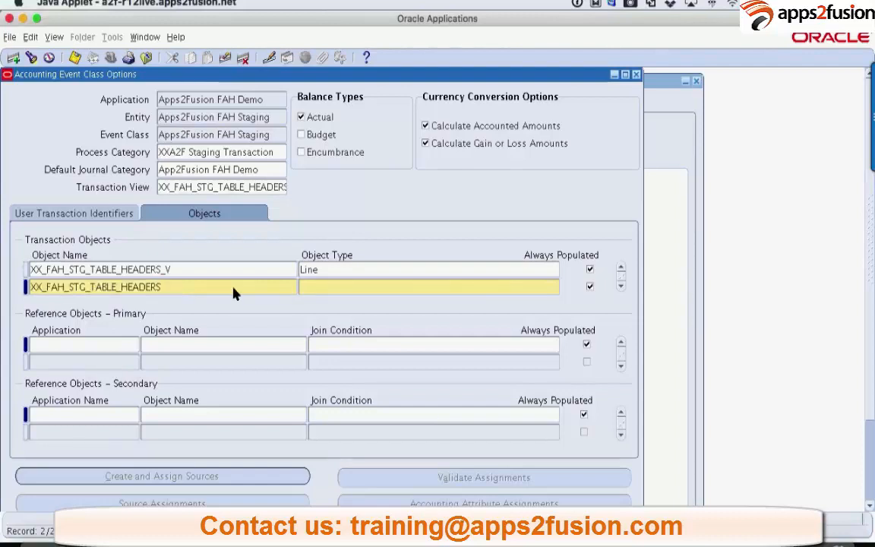
type("H")
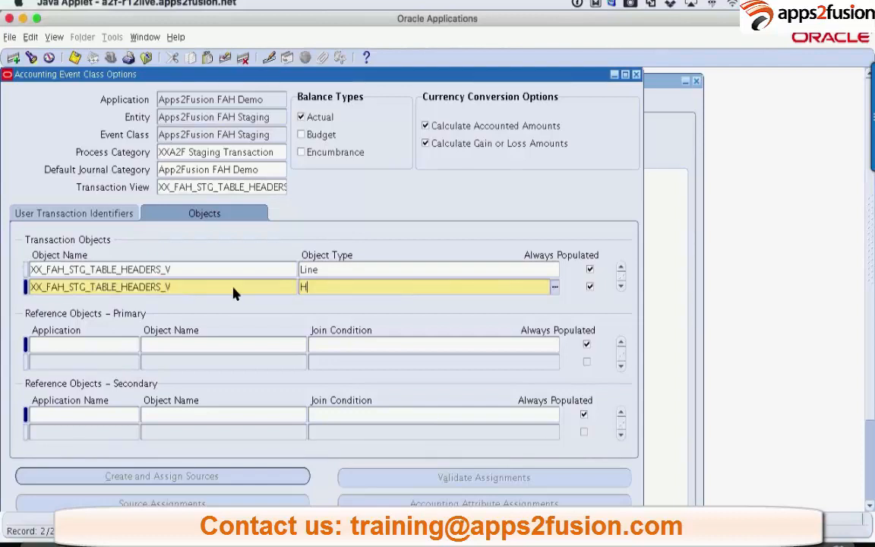
type("Header")
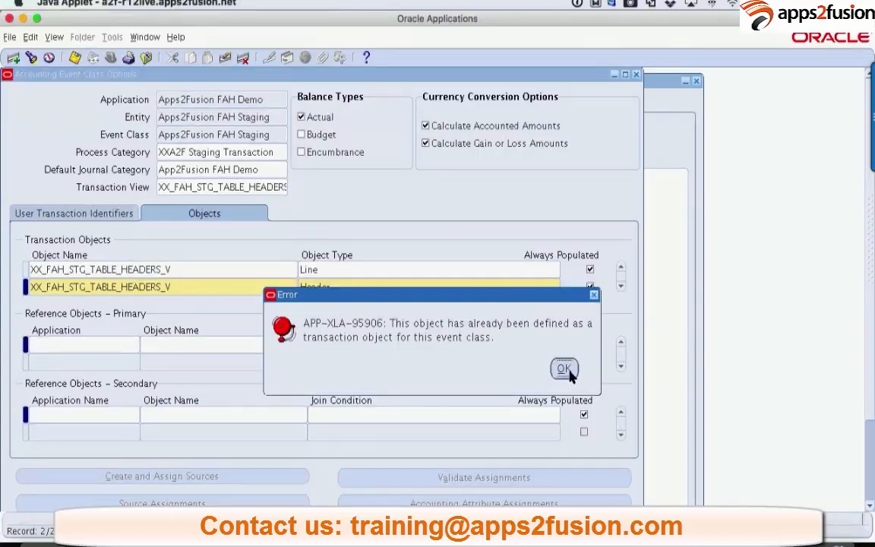
left_click(563, 369)
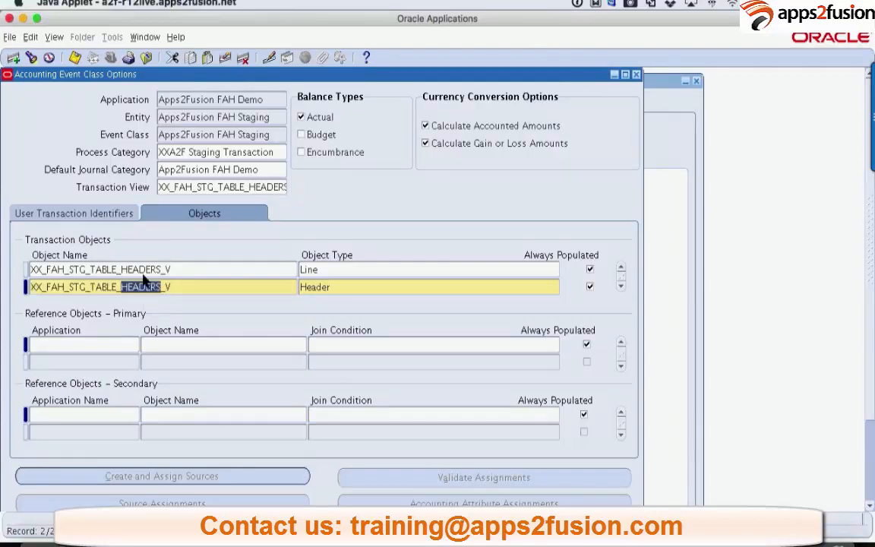
Change row 1 to XX_FAH_STG_TABLE_LINES_V, run Create and Assign Sources, and acknowledge error APP-XLA-95402
left_click(152, 269)
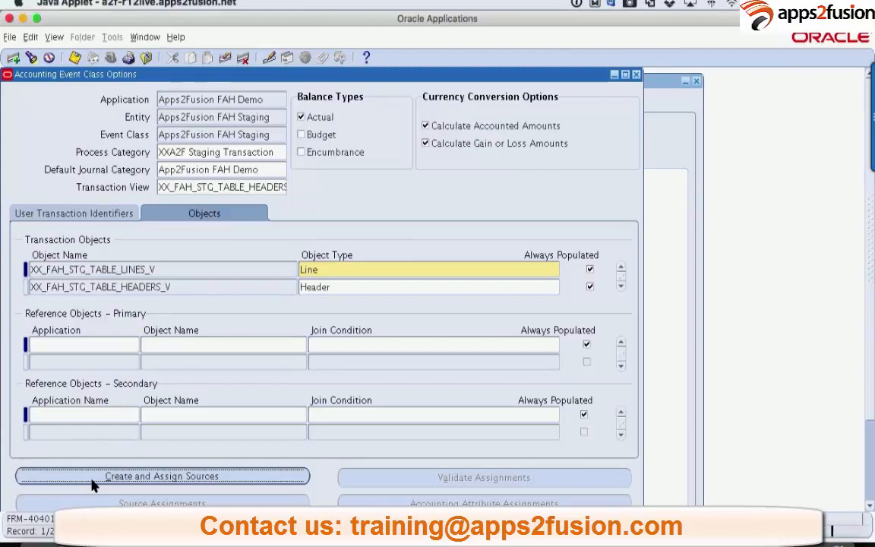
left_click(161, 476)
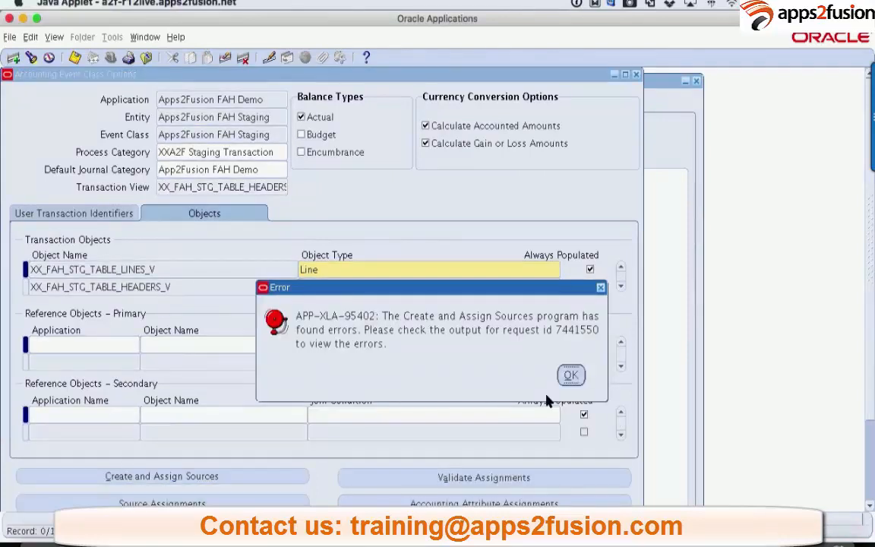
left_click(571, 374)
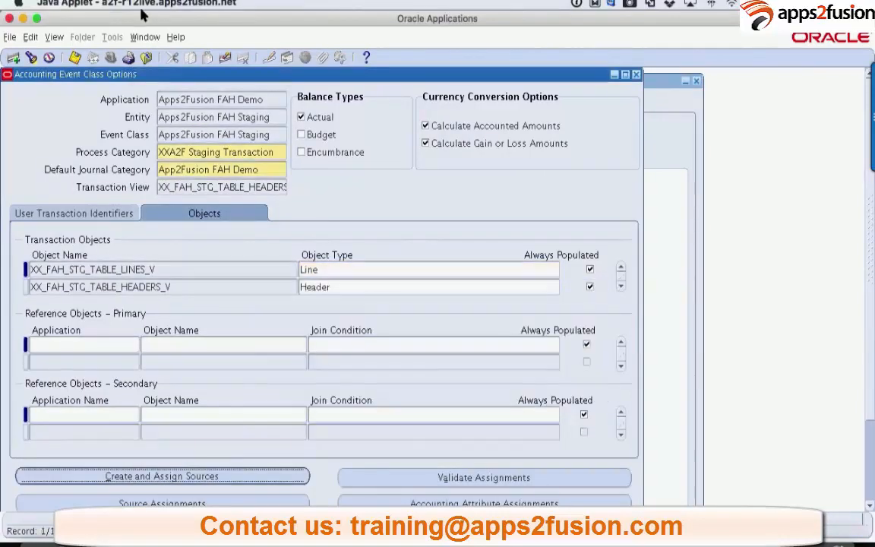
Bring up Find Requests via View > Requests to investigate the failed sources run
left_click(55, 37)
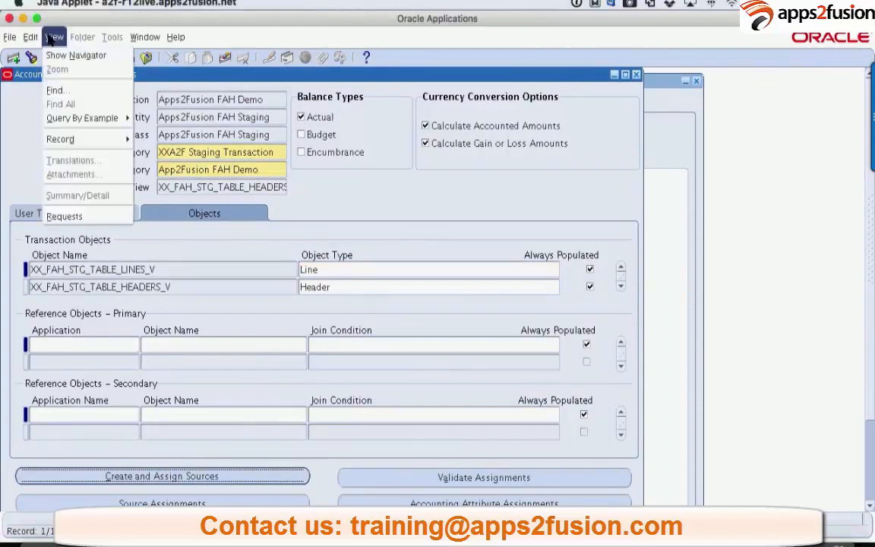
left_click(64, 215)
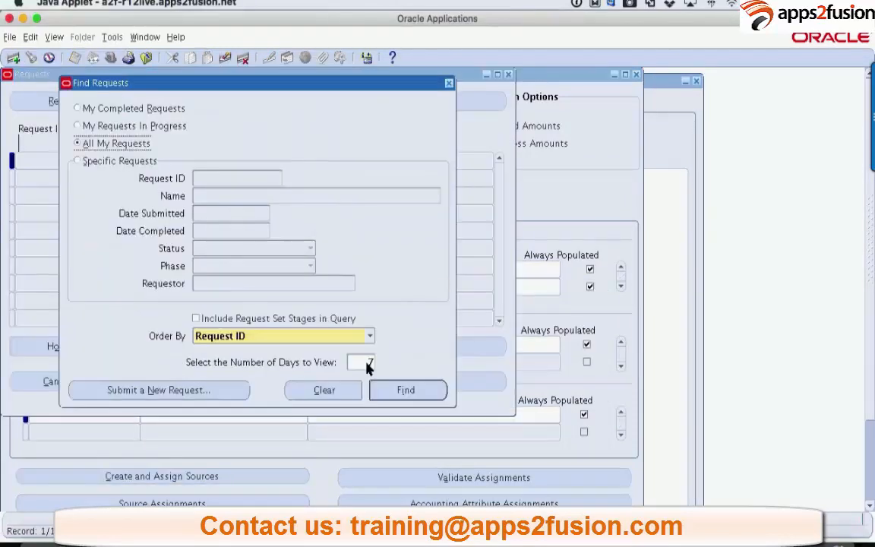